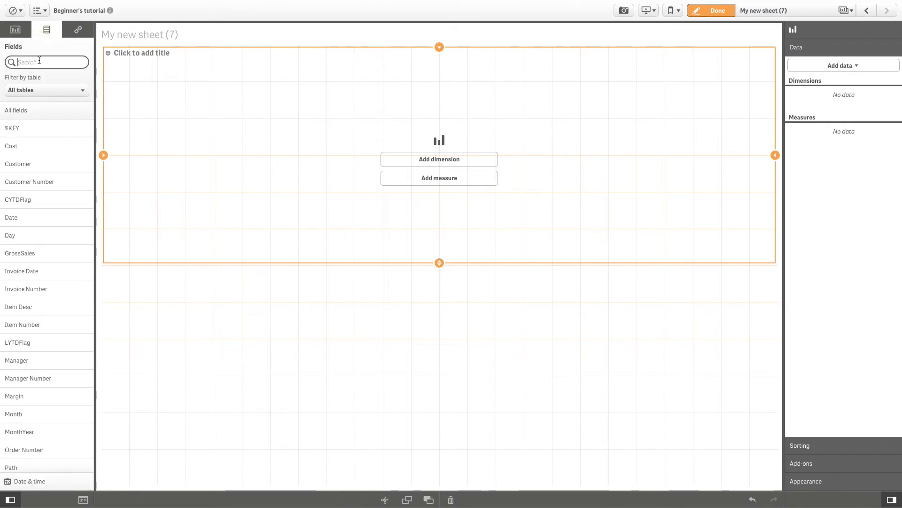
- Add Sum(Sales) and Sum(Margin) as the bar chart's two measures
{"action": "type", "text": "Sal"}
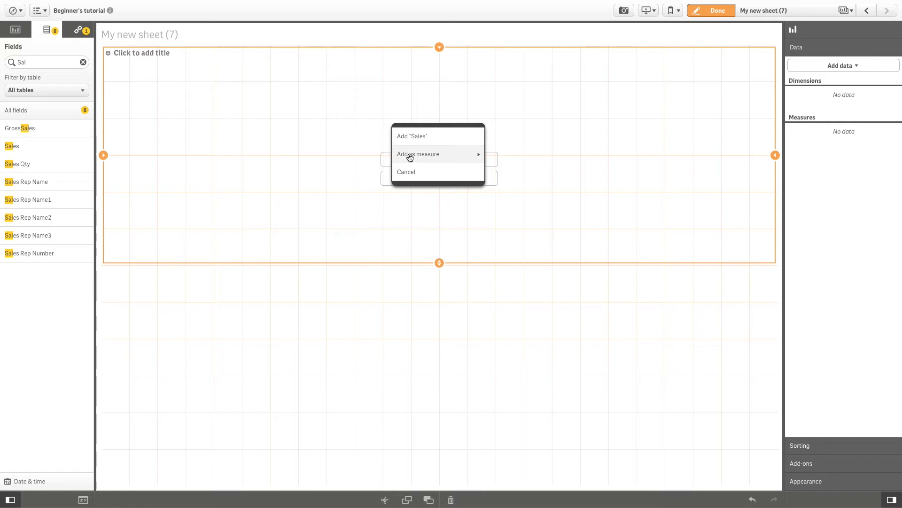
{"action": "left_click", "coordinate": [412, 136]}
{"action": "type", "text": "M"}
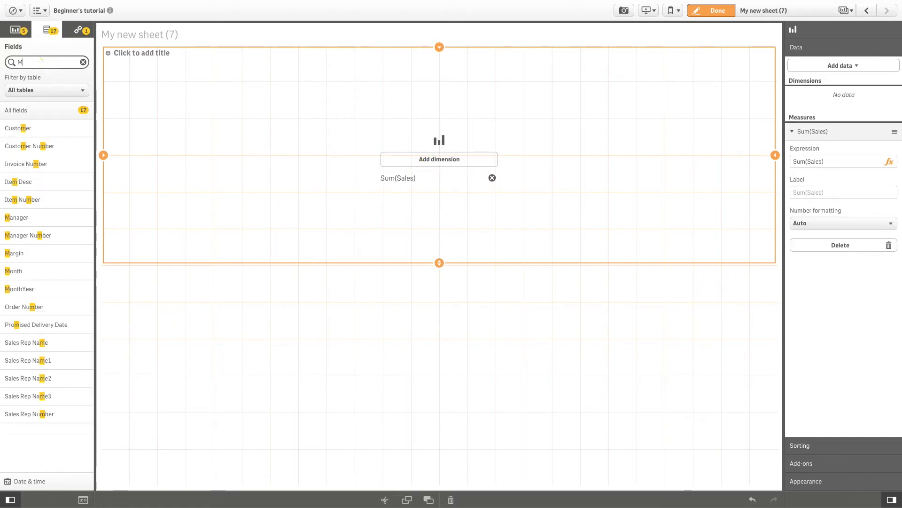
{"action": "type", "text": "a"}
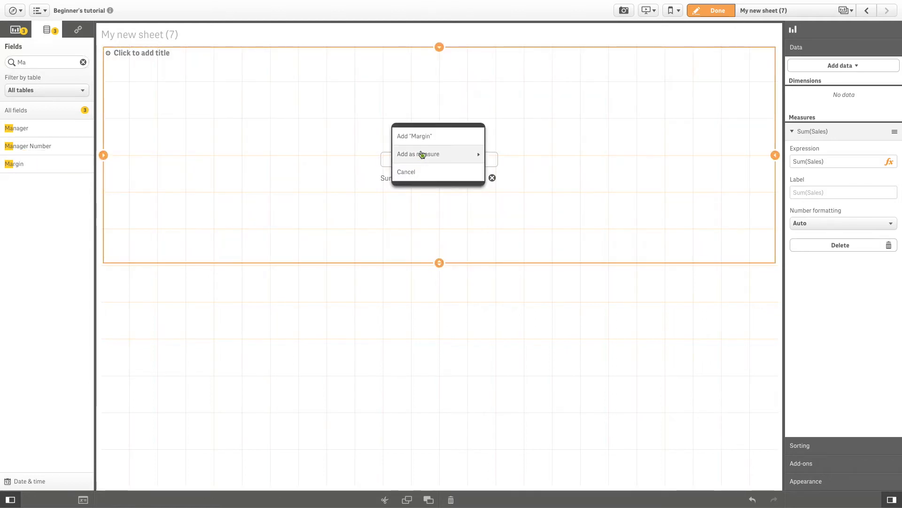
{"action": "left_click", "coordinate": [414, 136]}
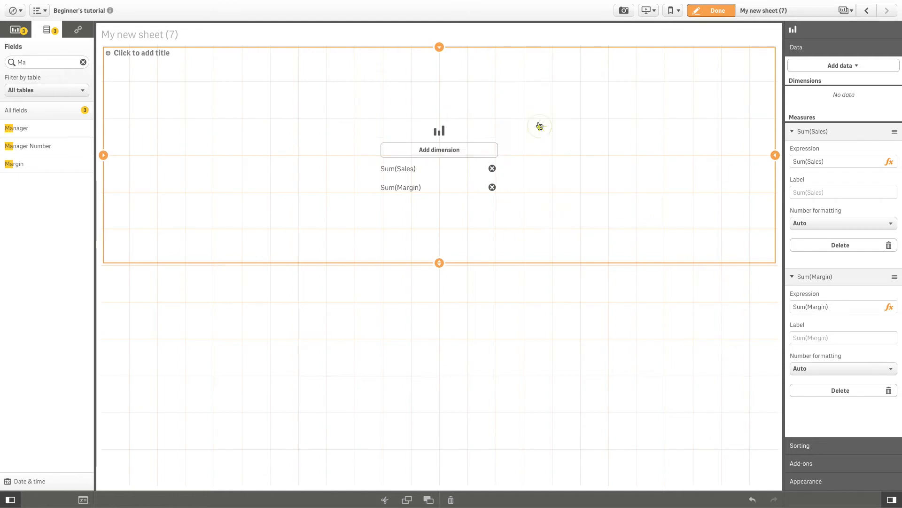
{"action": "left_click", "coordinate": [439, 149]}
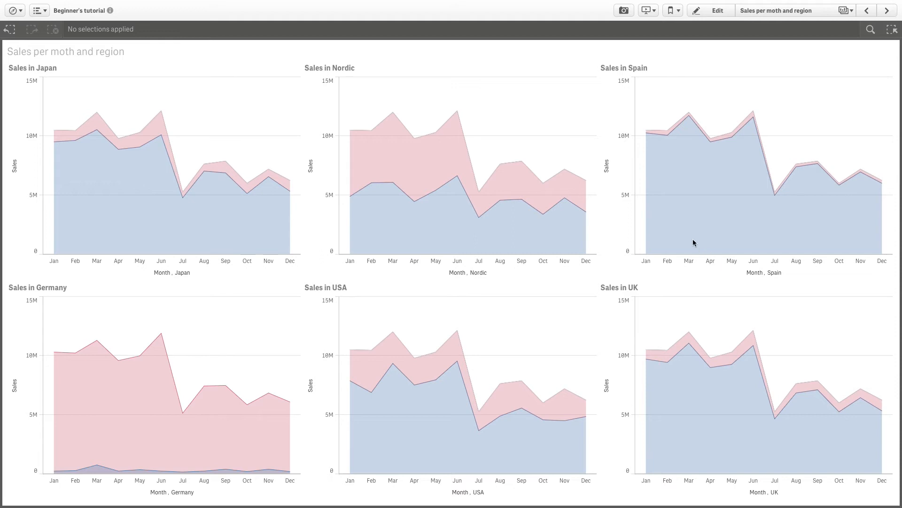
{"action": "mouse_move", "coordinate": [367, 131]}
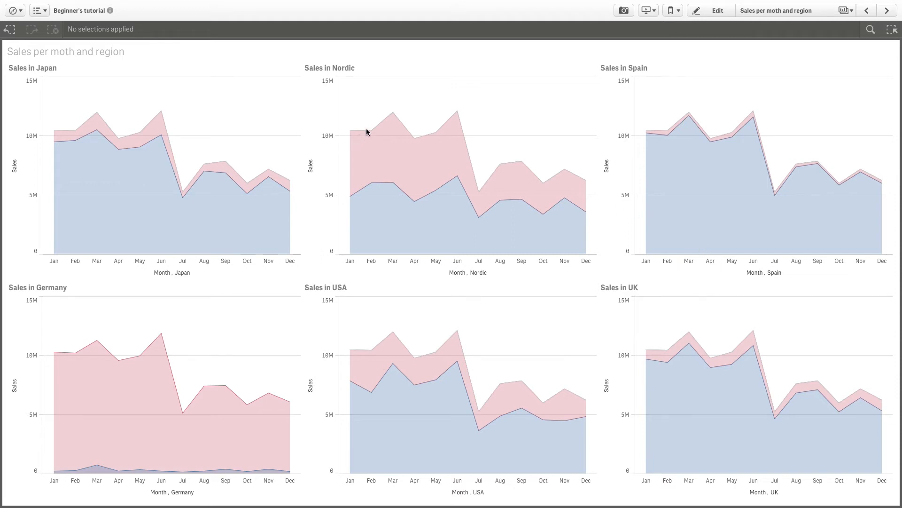
{"action": "mouse_move", "coordinate": [484, 180]}
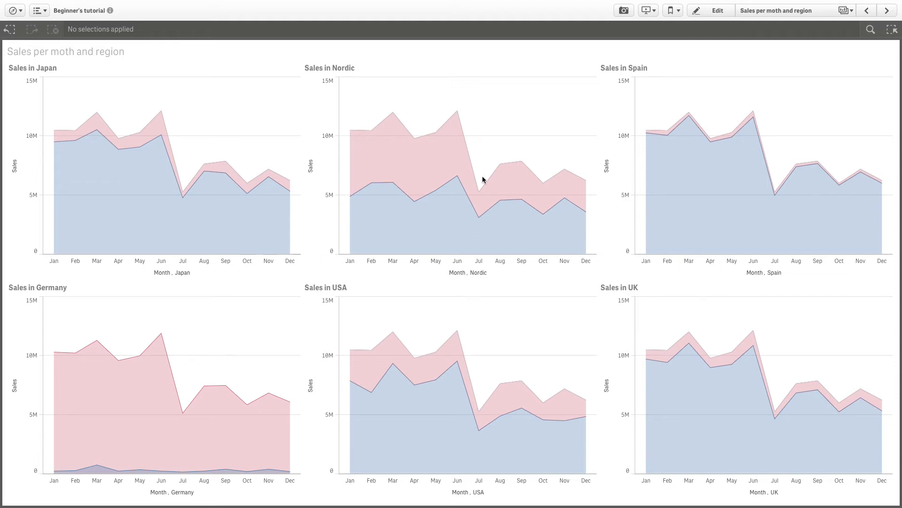
{"action": "mouse_move", "coordinate": [492, 215]}
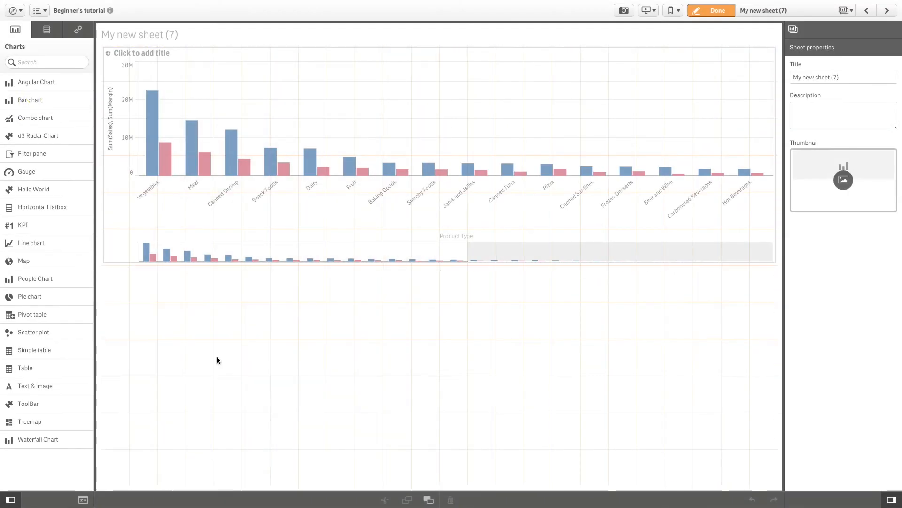
- Give the new bar chart dimension Customer and measure Sum(Sales)
{"action": "left_click", "coordinate": [269, 380]}
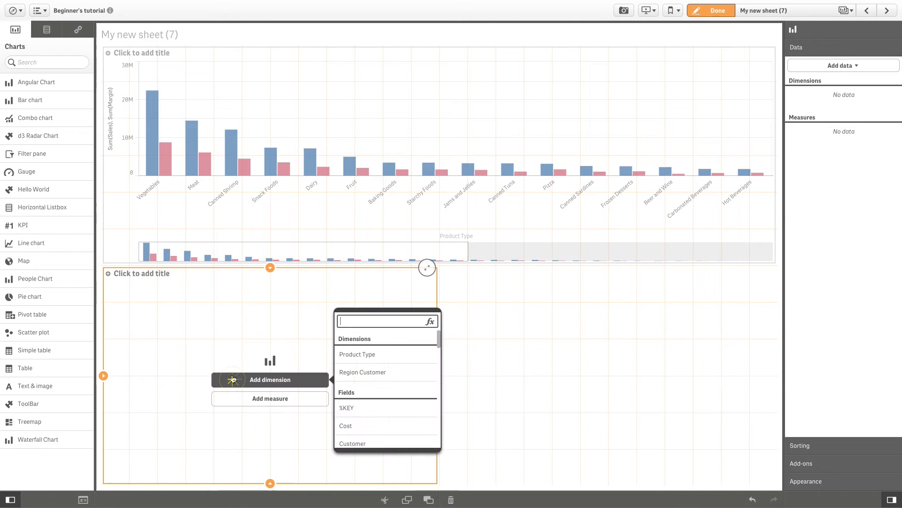
{"action": "type", "text": "cu"}
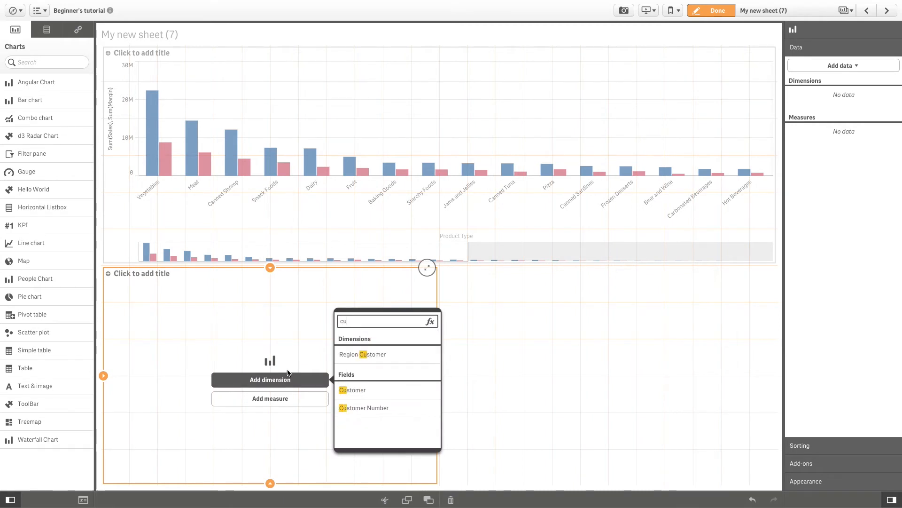
{"action": "left_click", "coordinate": [351, 389]}
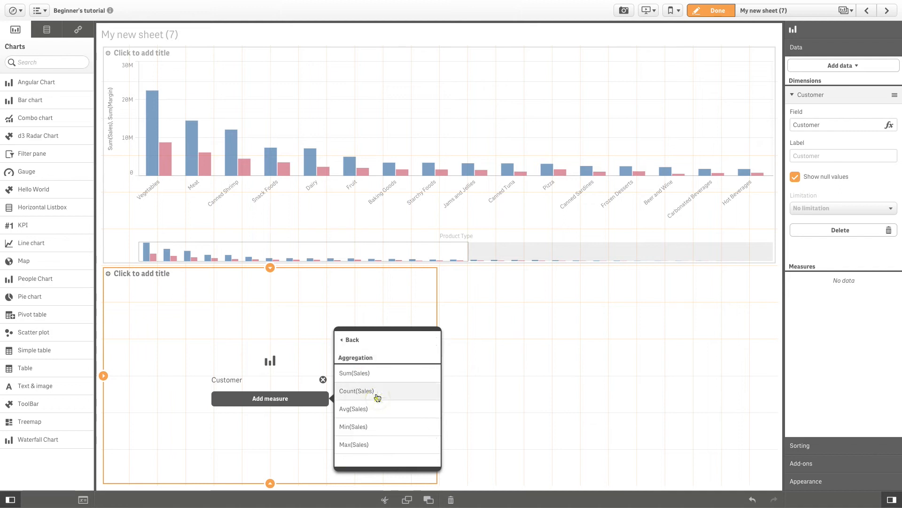
{"action": "left_click", "coordinate": [355, 372]}
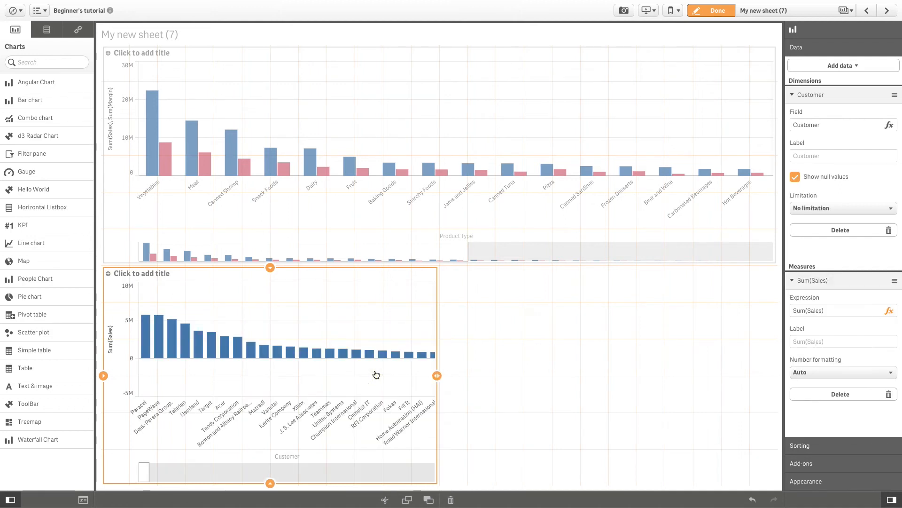
- Limit the chart to the top five customers and hide the Others bar
{"action": "left_click", "coordinate": [842, 207]}
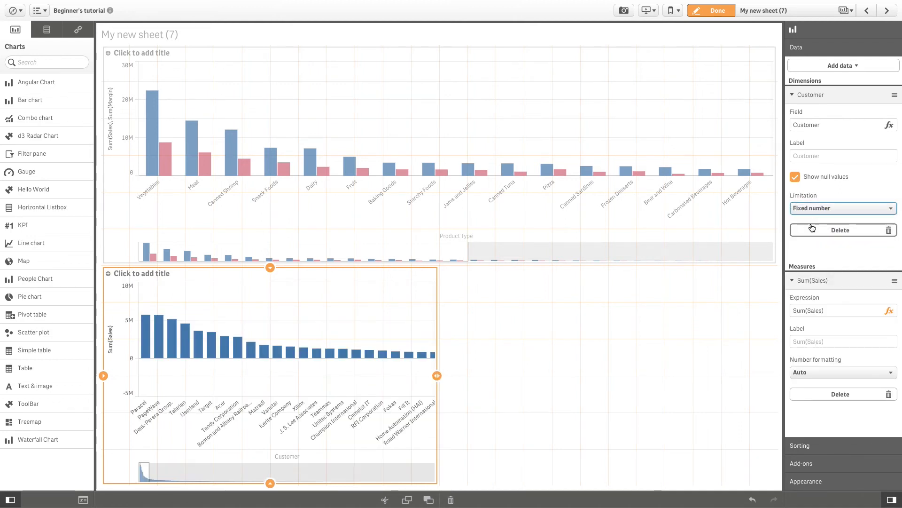
{"action": "left_click", "coordinate": [841, 208]}
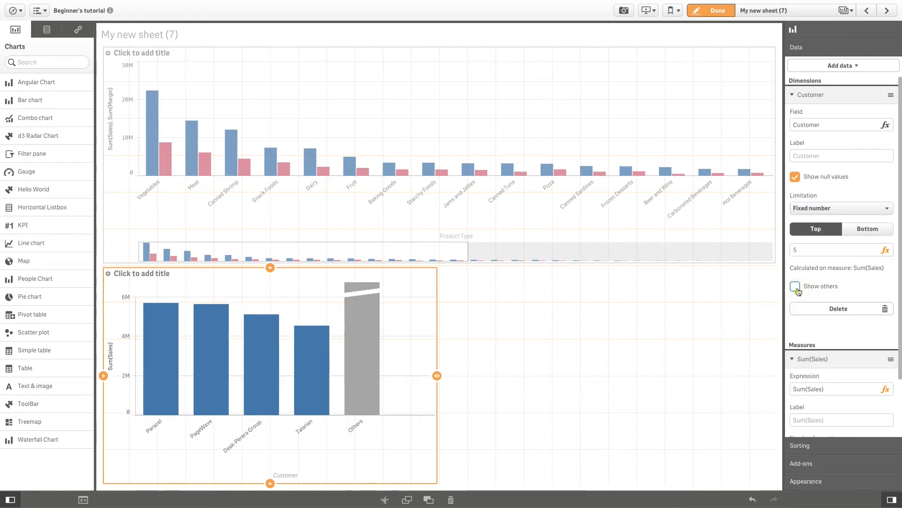
{"action": "left_click", "coordinate": [796, 286]}
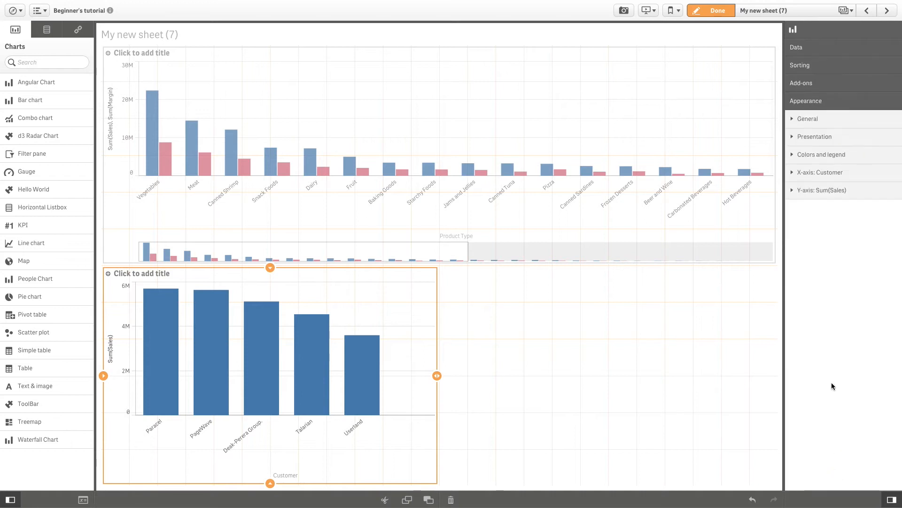
- Set the customer chart's presentation to horizontal bars and begin editing its title
{"action": "left_click", "coordinate": [814, 136]}
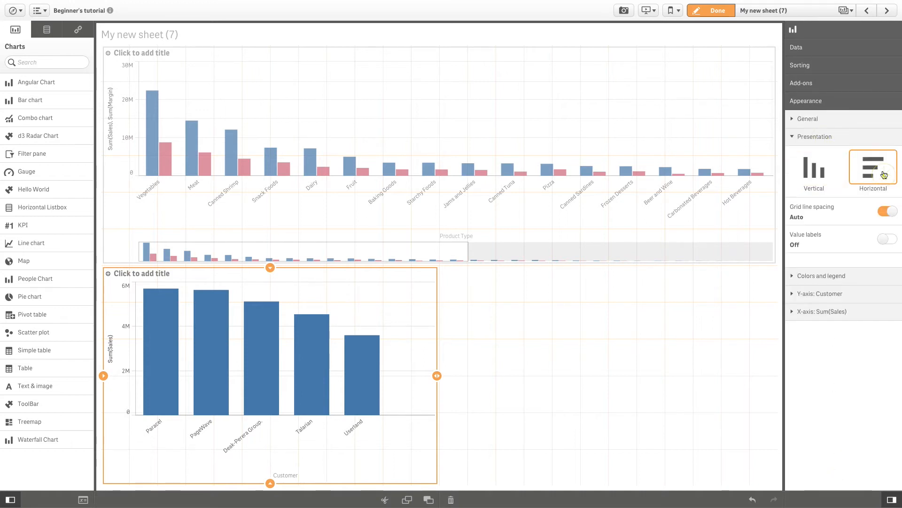
{"action": "left_click", "coordinate": [872, 168]}
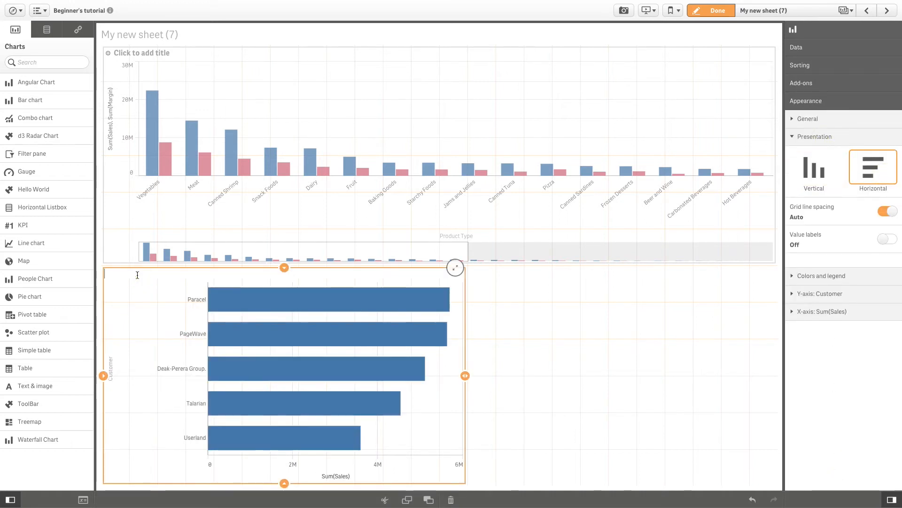
{"action": "left_click", "coordinate": [217, 126]}
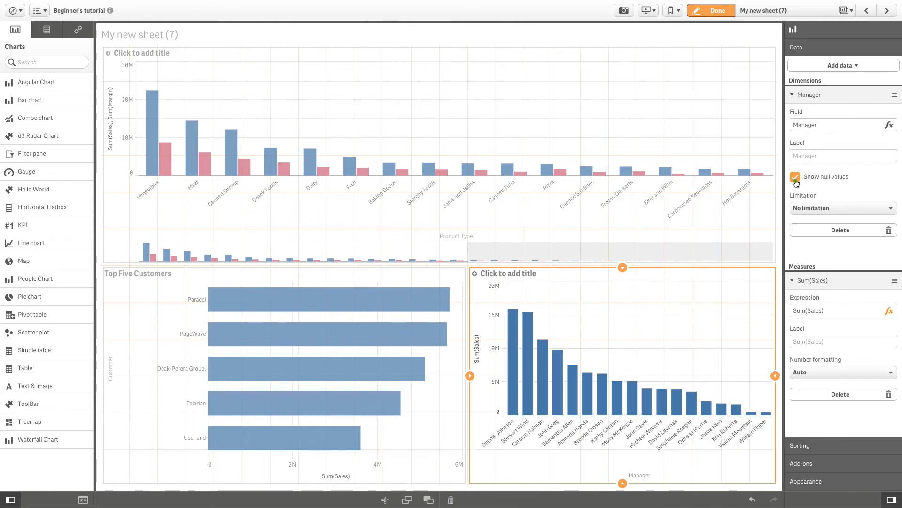
- Exclude null managers, limit to a fixed top five, and drop the Others bar
{"action": "left_click", "coordinate": [841, 208]}
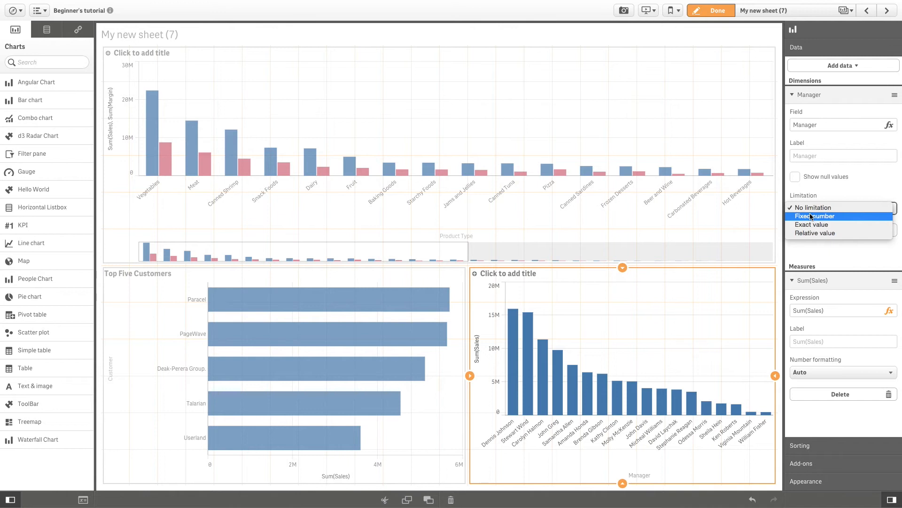
{"action": "left_click", "coordinate": [814, 216]}
{"action": "type", "text": "5"}
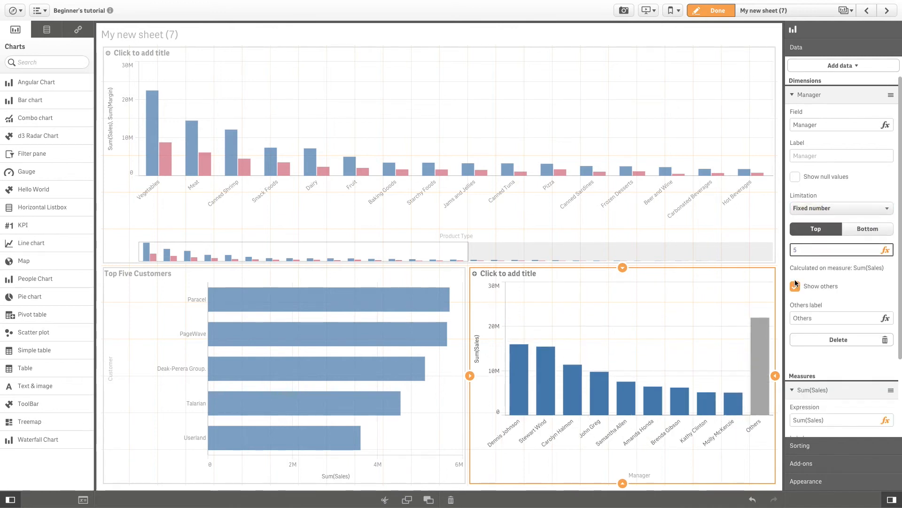
{"action": "left_click", "coordinate": [796, 286]}
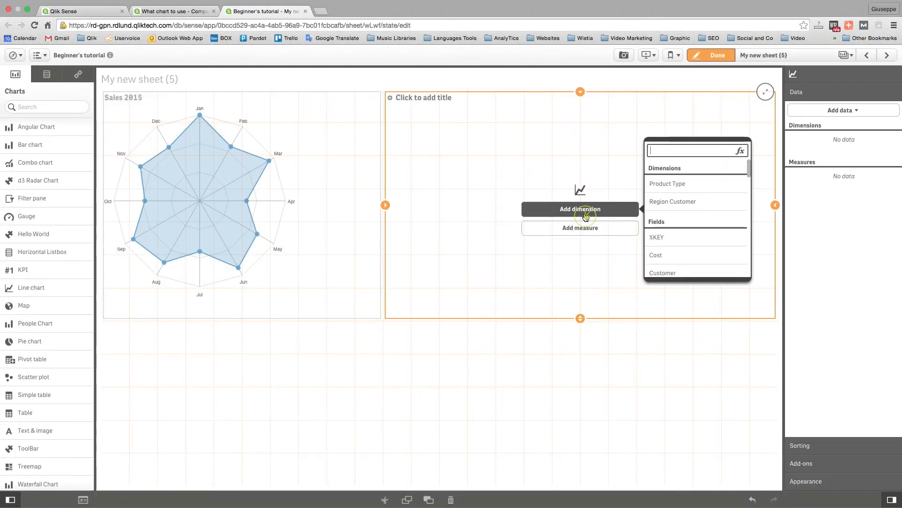
- Search 'mo' and pick Month as the line chart's dimension
{"action": "type", "text": "mo"}
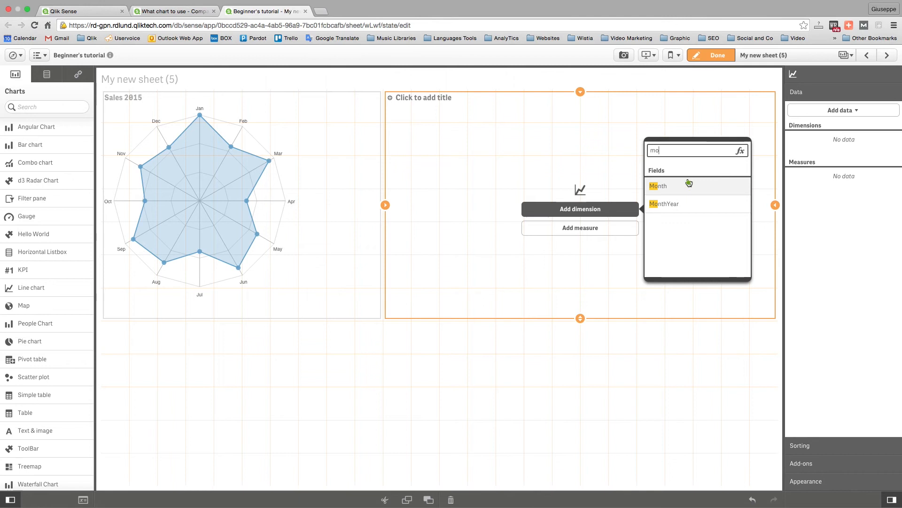
{"action": "left_click", "coordinate": [658, 185]}
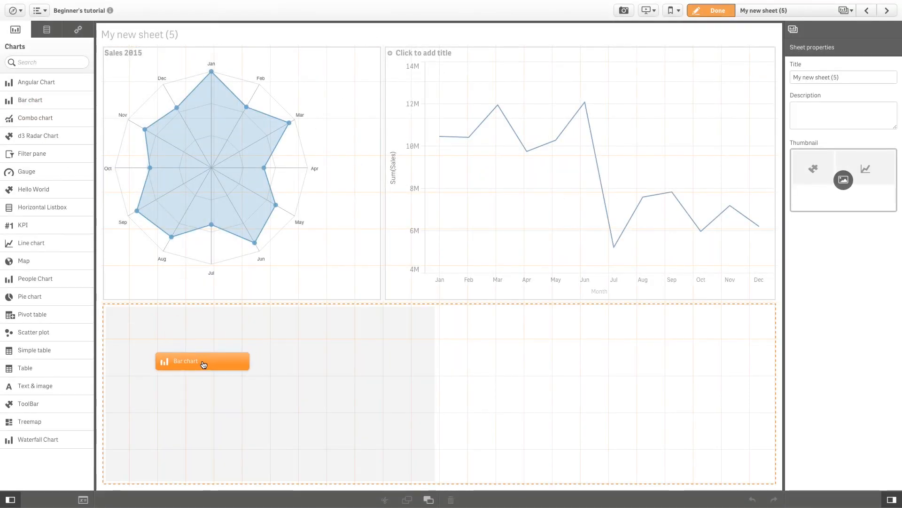
- Give the new bar chart dimension Quarter and measure Sum(Sales)
{"action": "left_click", "coordinate": [202, 361]}
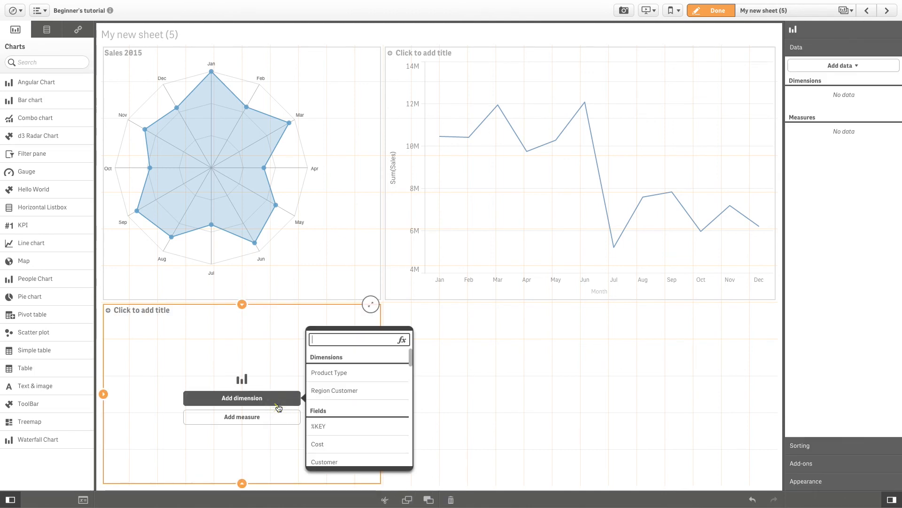
{"action": "type", "text": "qu"}
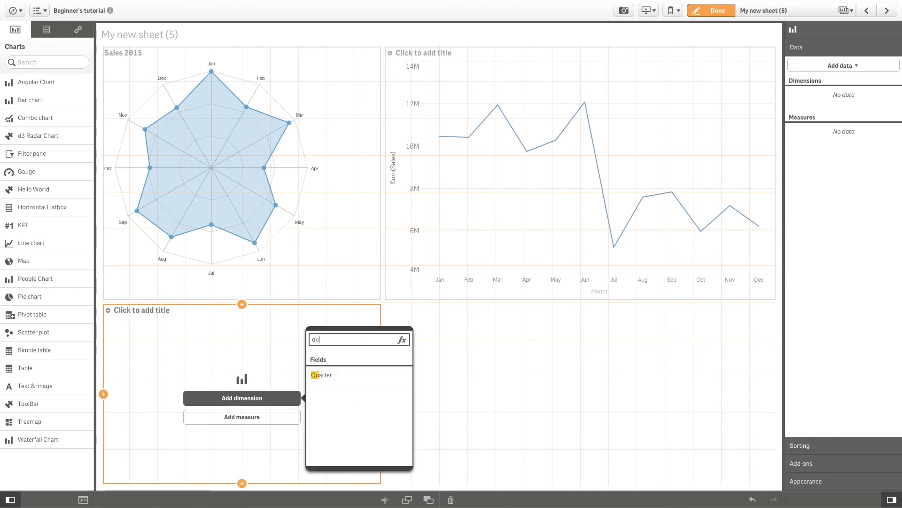
{"action": "left_click", "coordinate": [321, 375]}
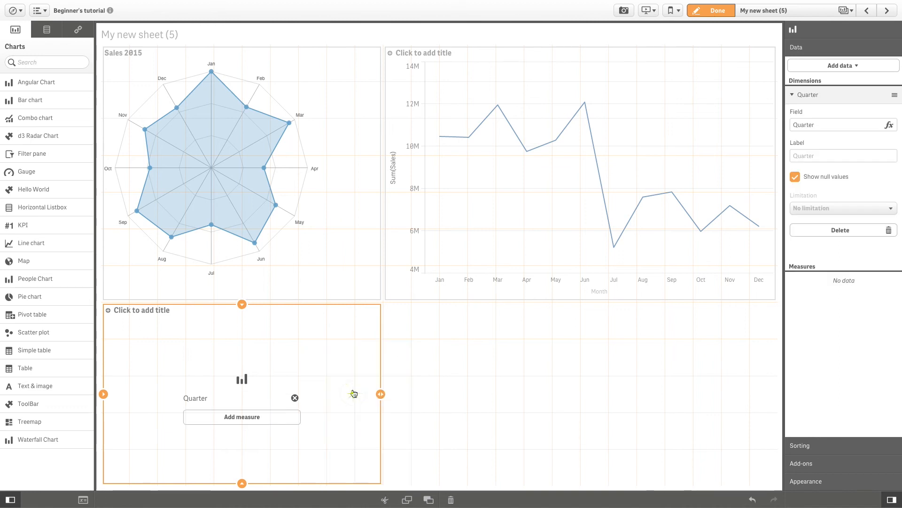
{"action": "left_click", "coordinate": [241, 416]}
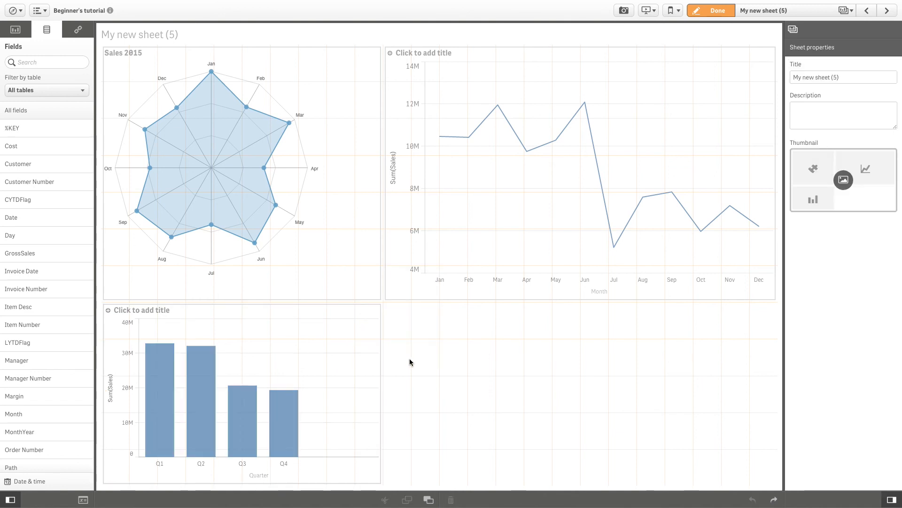
{"action": "mouse_move", "coordinate": [441, 344]}
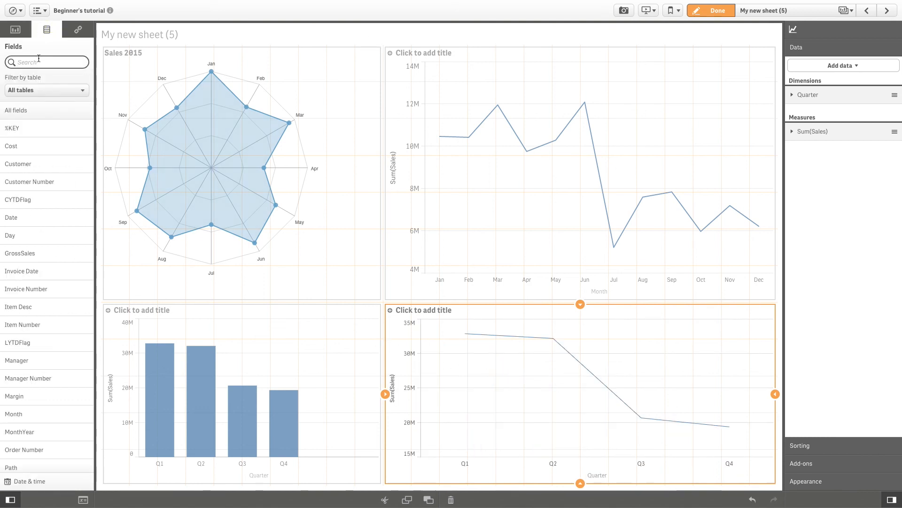
- Add Region as a second dimension to the quarterly Sales line chart
{"action": "type", "text": "re"}
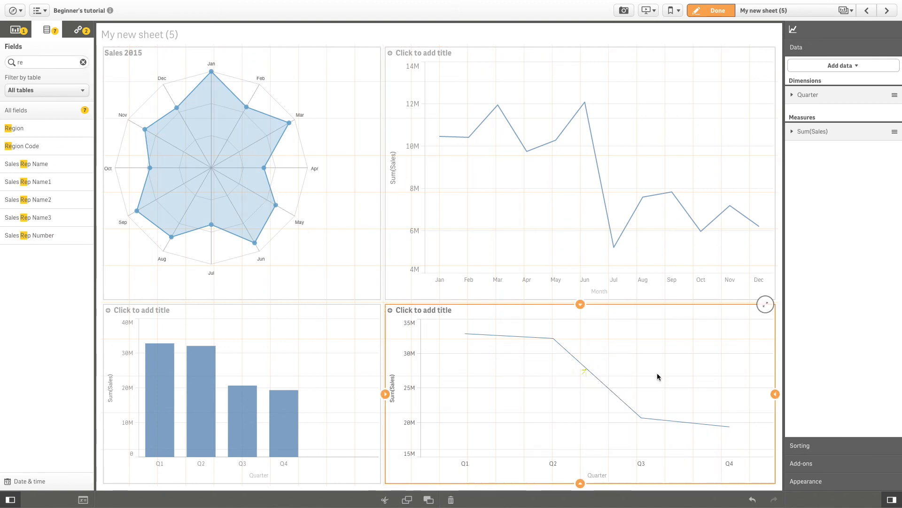
{"action": "left_click", "coordinate": [808, 112]}
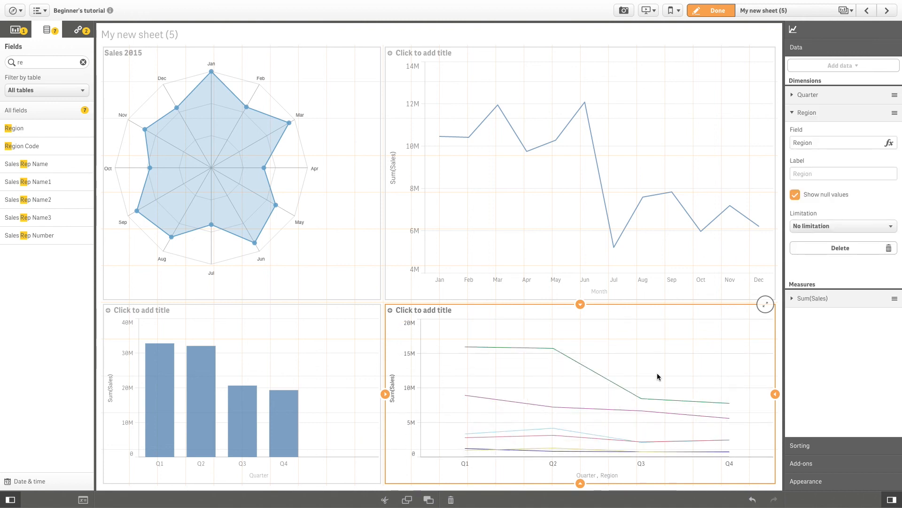